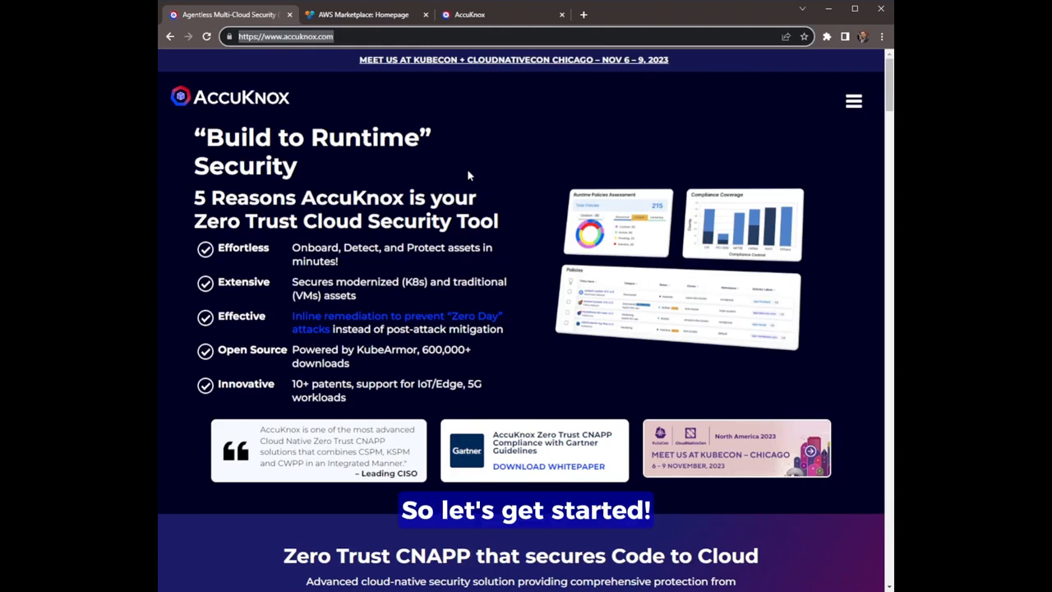
Switch from the AccuKnox website to the AWS Marketplace homepage browser tab.
{"action": "left_click", "coordinate": [362, 13]}
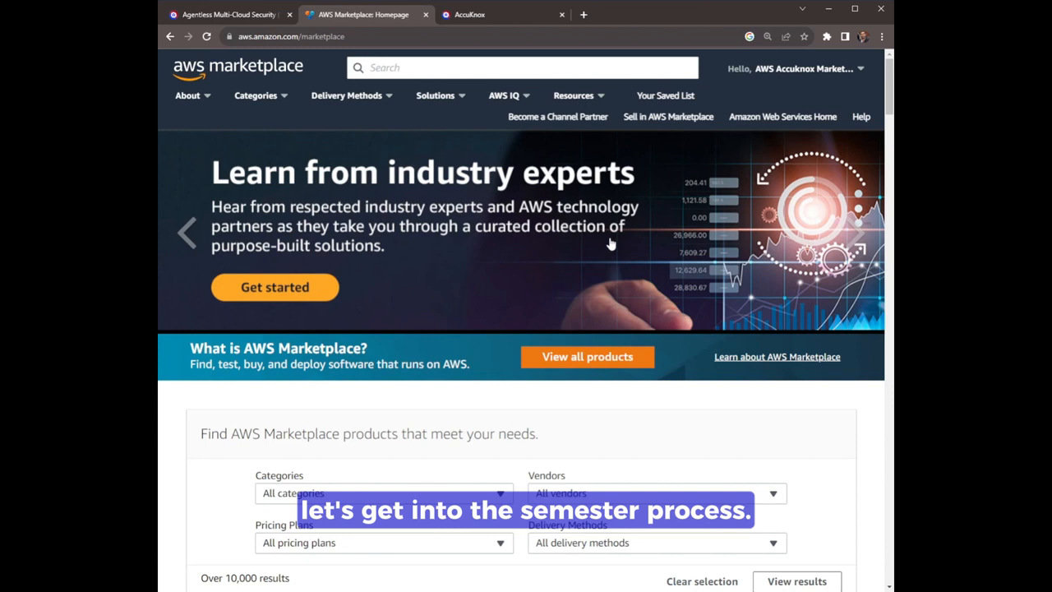
Search AWS Marketplace for 'accuknox' so the AccuKnox Zero Trust CNAPP listing appears.
{"action": "left_click", "coordinate": [522, 68]}
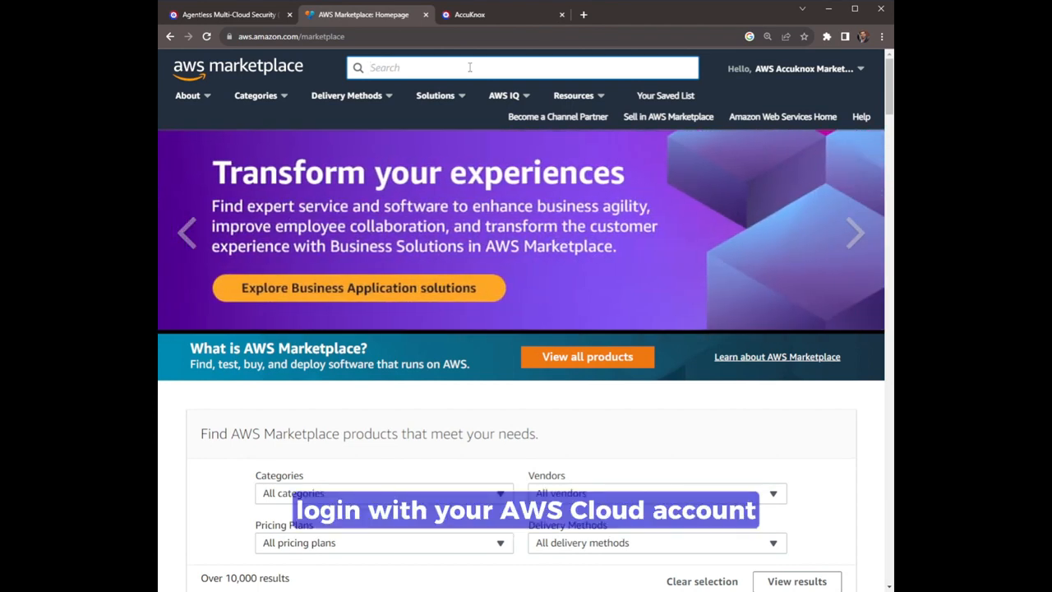
{"action": "type", "text": "accuknox CNAPP"}
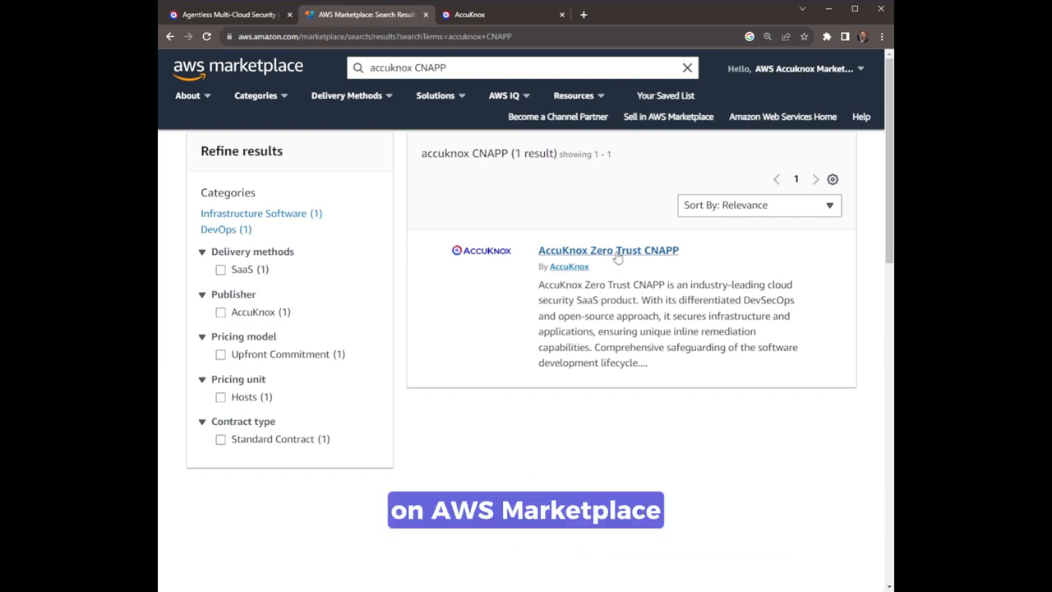
View the AccuKnox Zero Trust CNAPP listing's overview, highlights and support information.
{"action": "left_click", "coordinate": [608, 249]}
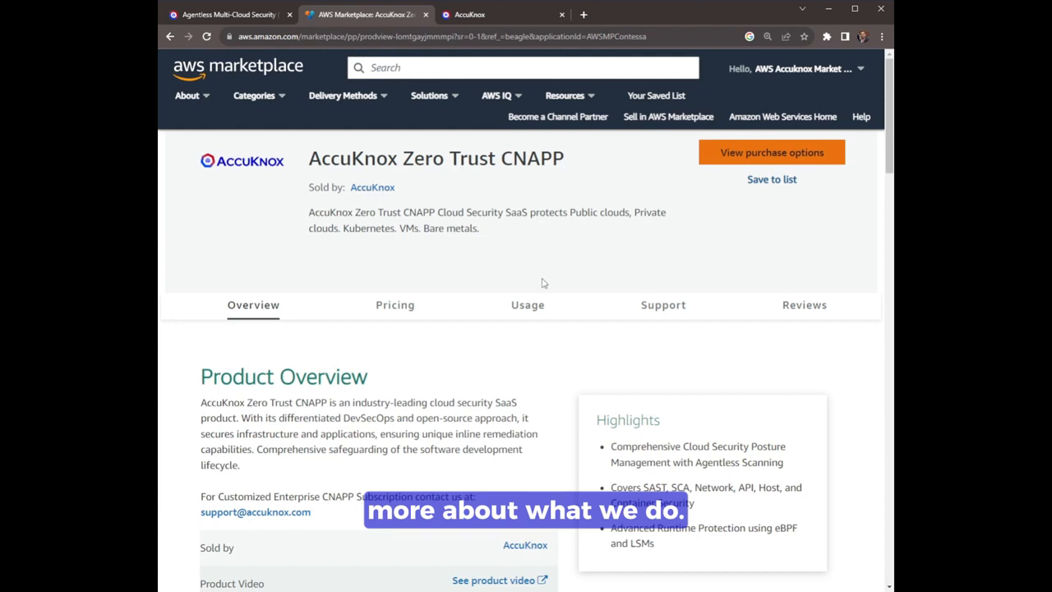
{"action": "mouse_move", "coordinate": [365, 238]}
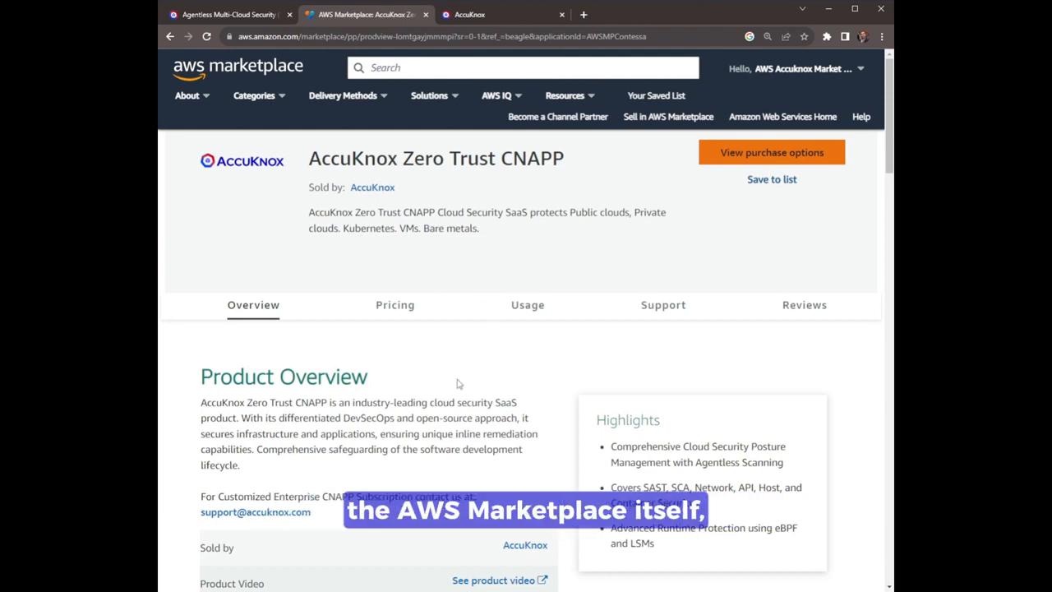
{"action": "scroll", "scroll_direction": "down", "scroll_amount": 3}
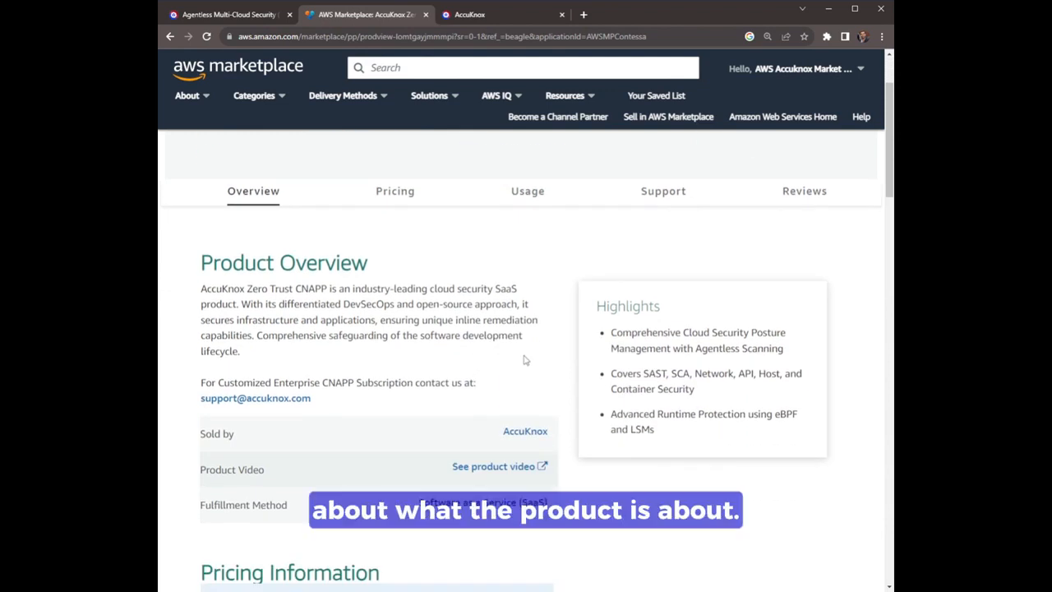
{"action": "scroll", "scroll_direction": "down", "scroll_amount": 3}
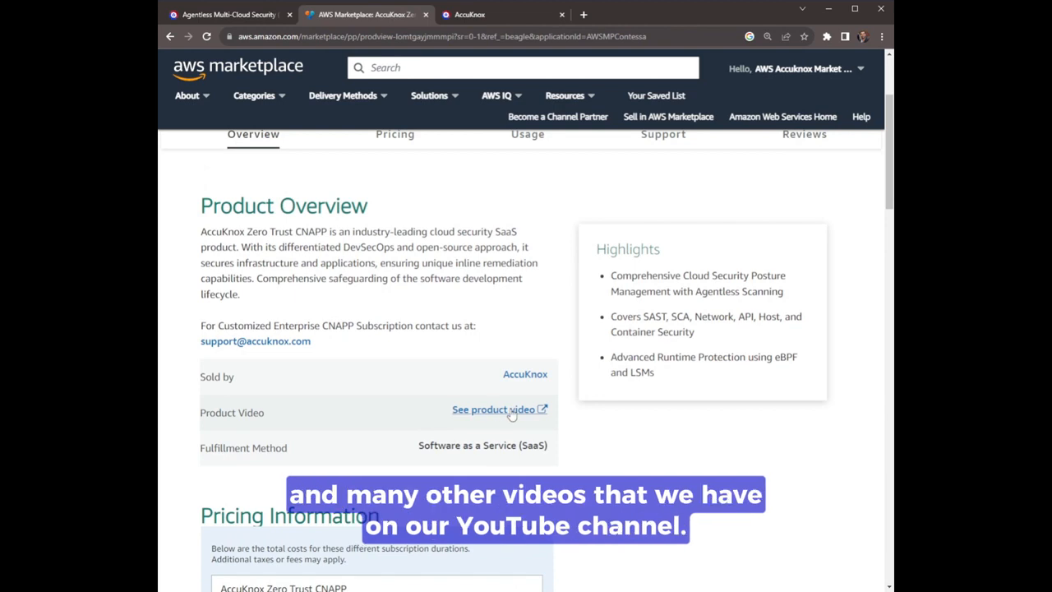
{"action": "mouse_move", "coordinate": [550, 378]}
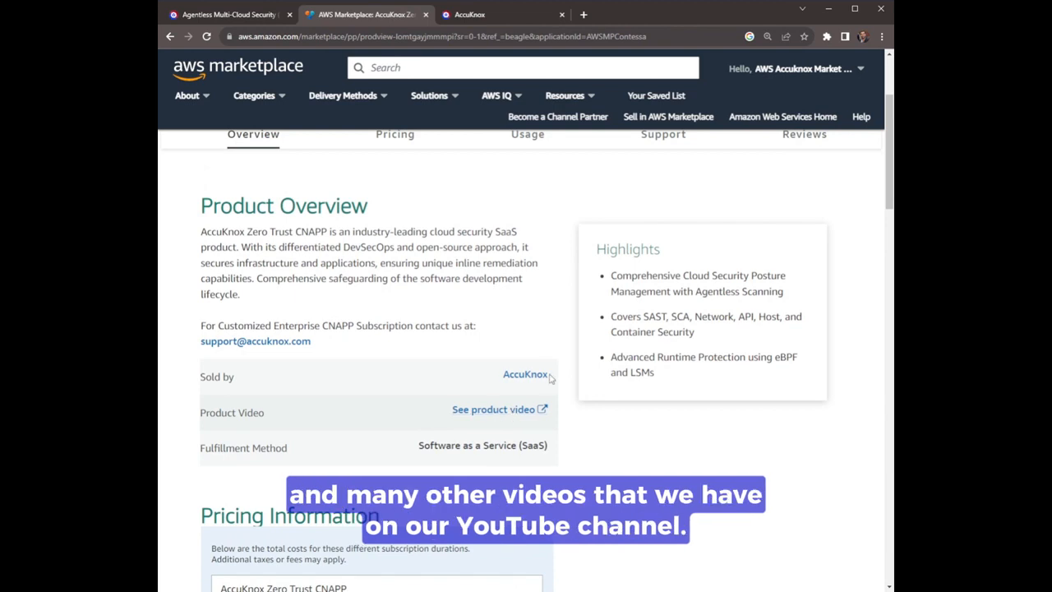
{"action": "left_click", "coordinate": [662, 179]}
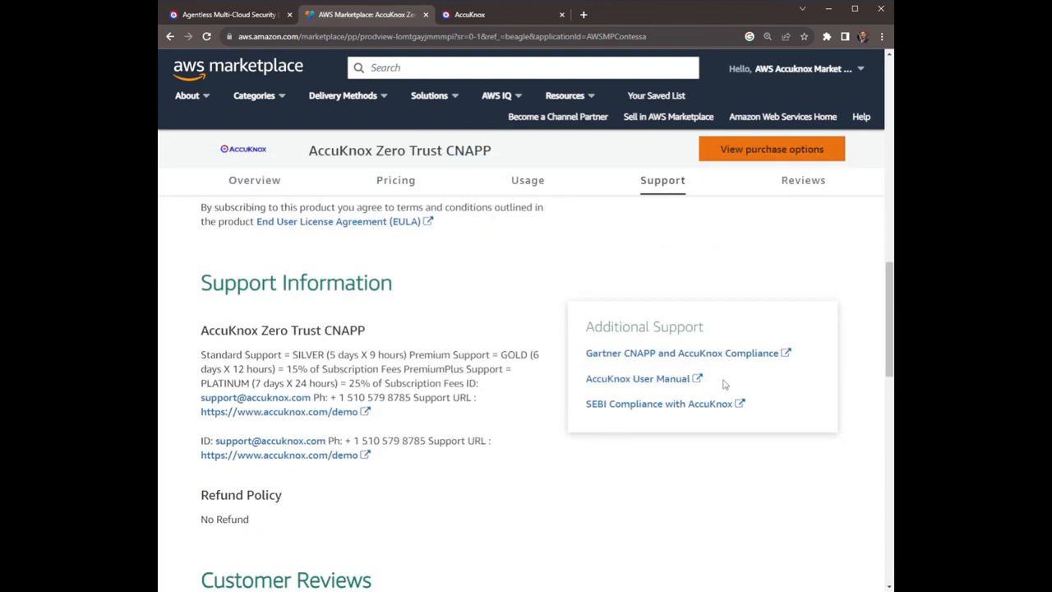
{"action": "mouse_move", "coordinate": [771, 295]}
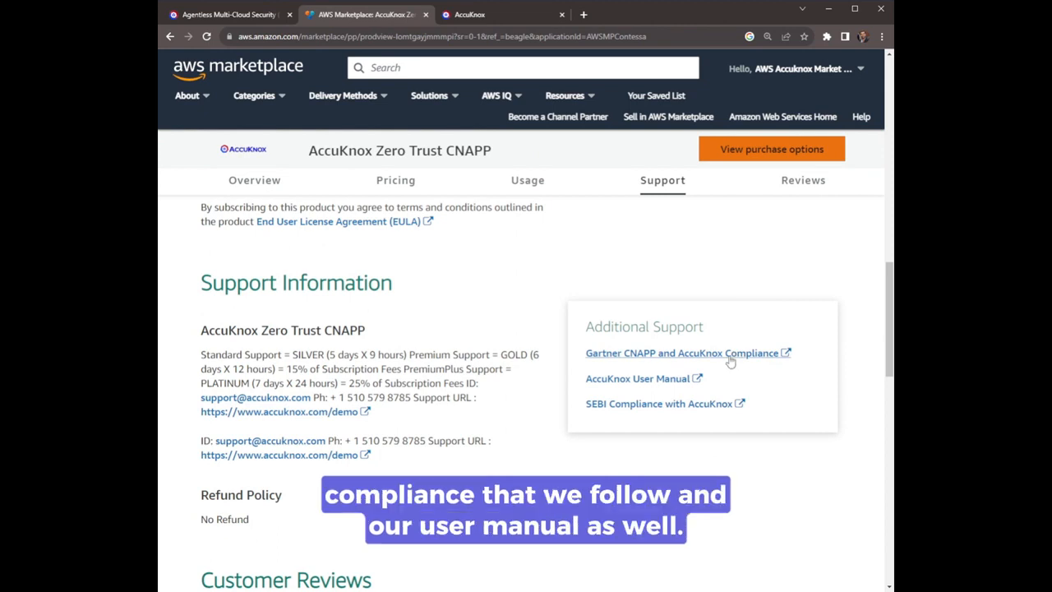
{"action": "mouse_move", "coordinate": [661, 378]}
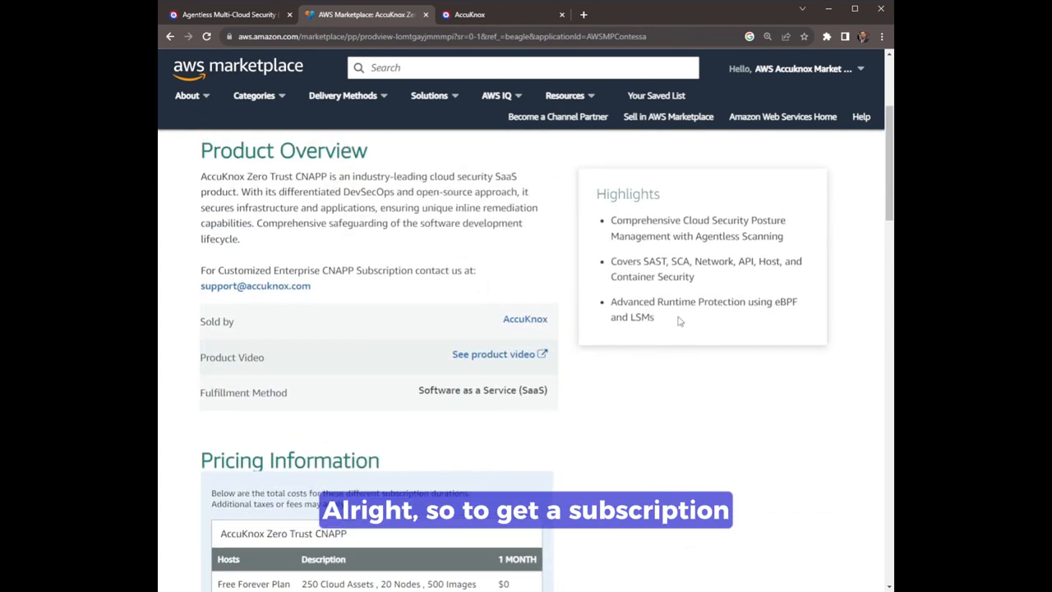
{"action": "scroll", "scroll_direction": "up", "scroll_amount": 3}
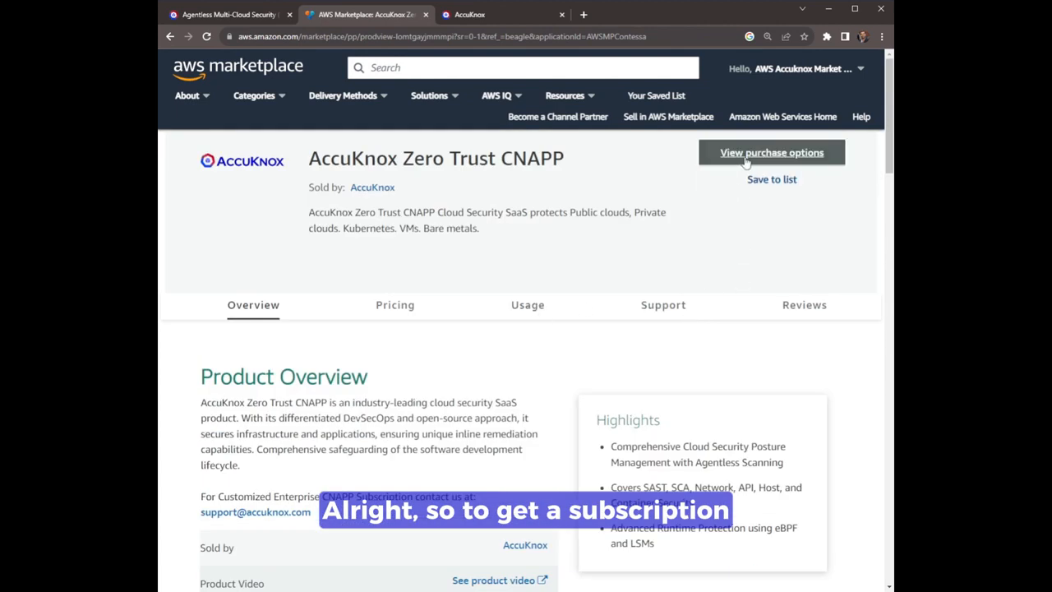
{"action": "left_click", "coordinate": [771, 151]}
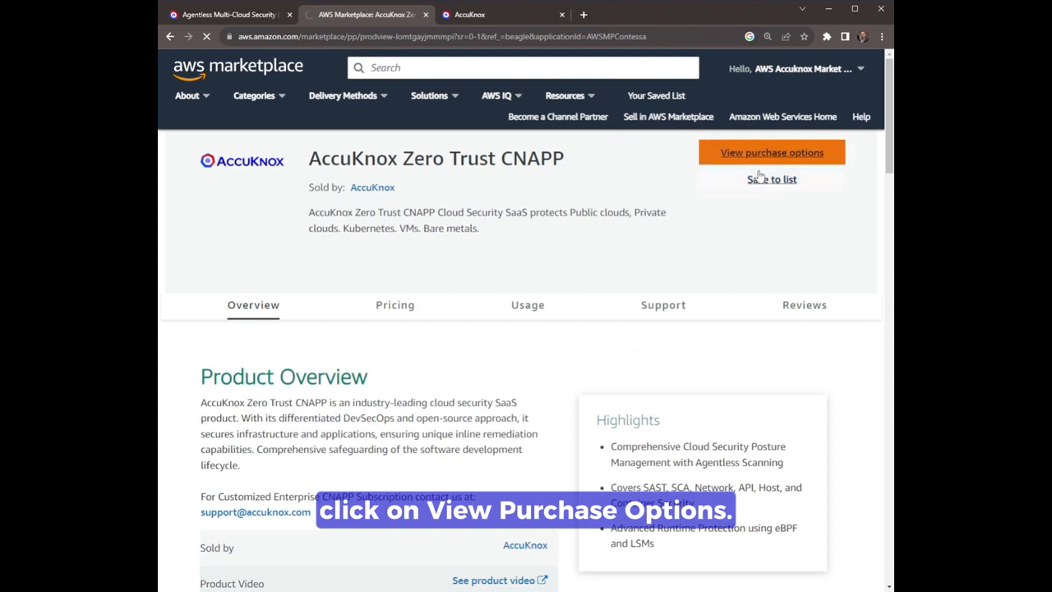
{"action": "left_click", "coordinate": [771, 151]}
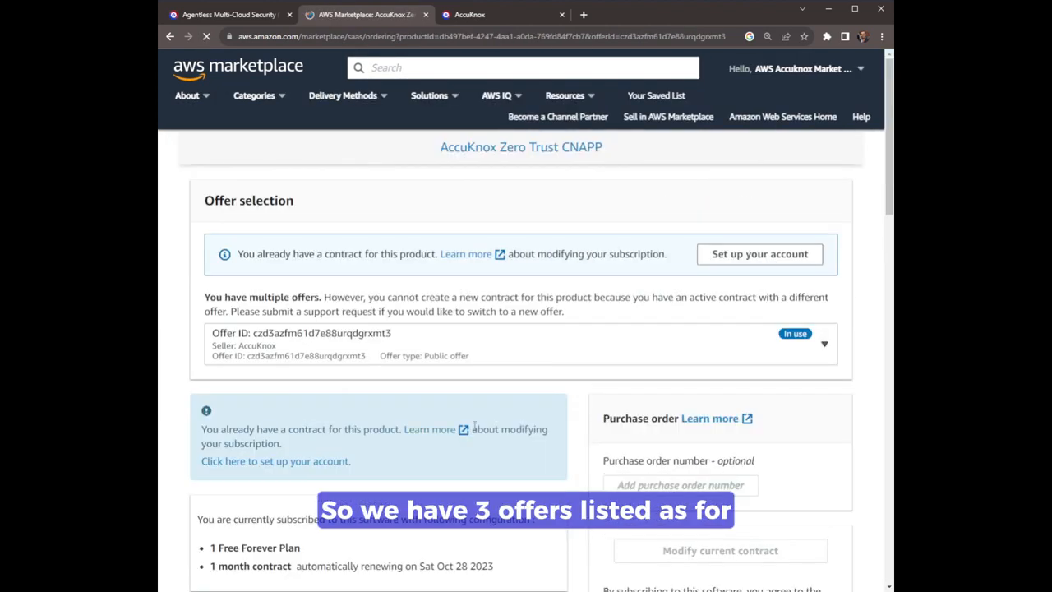
{"action": "mouse_move", "coordinate": [475, 378]}
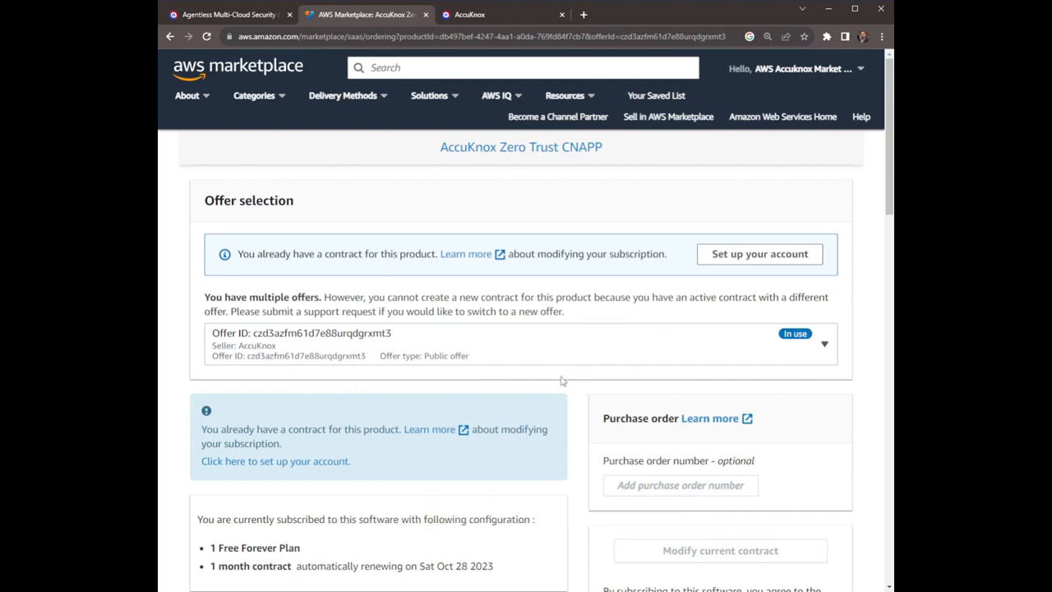
{"action": "scroll", "scroll_direction": "down", "scroll_amount": 3}
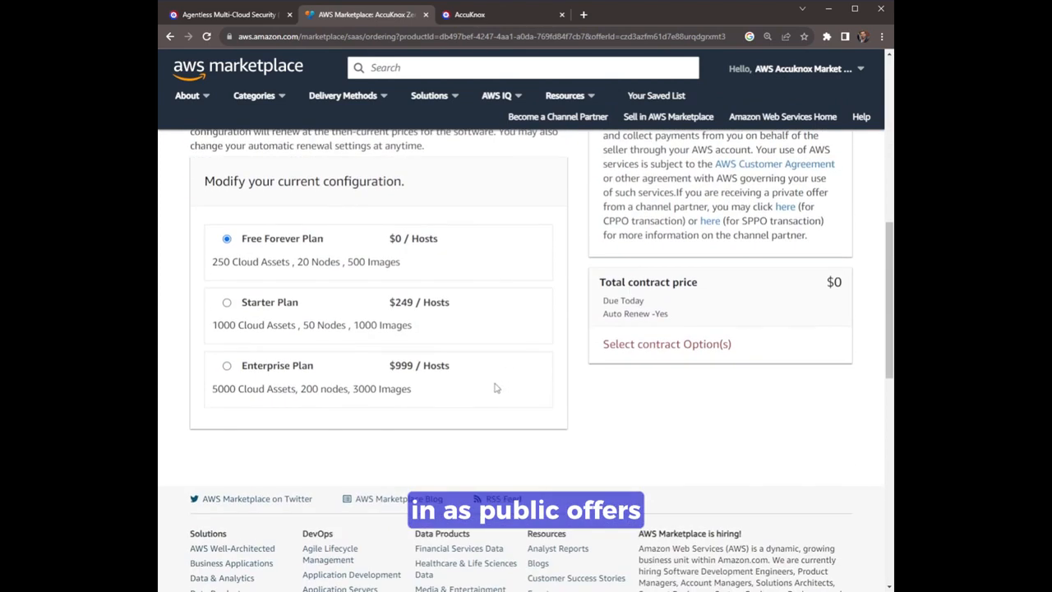
{"action": "mouse_move", "coordinate": [463, 362]}
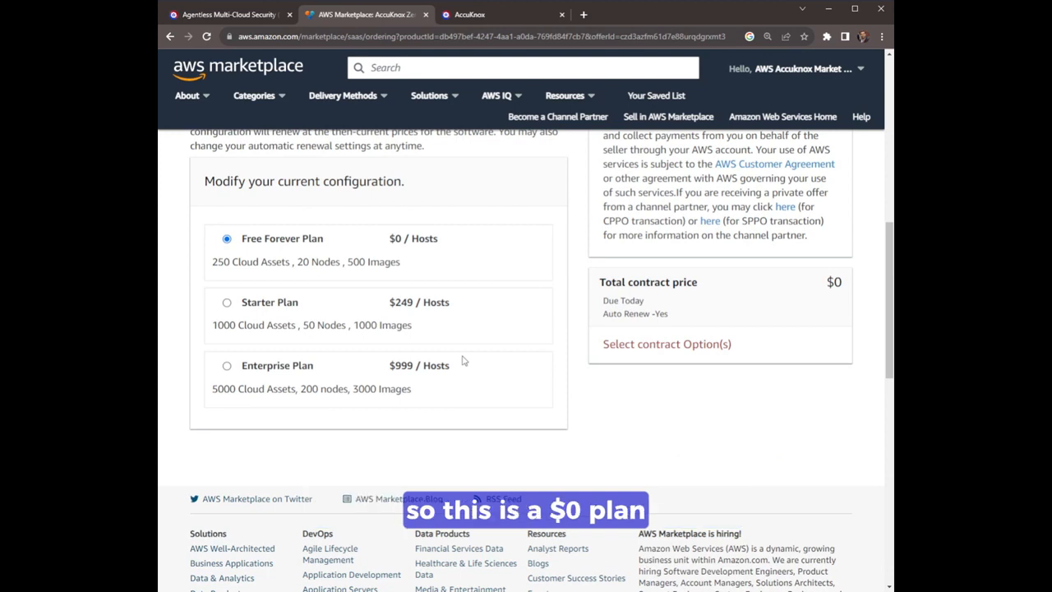
{"action": "scroll", "scroll_direction": "up", "scroll_amount": 3}
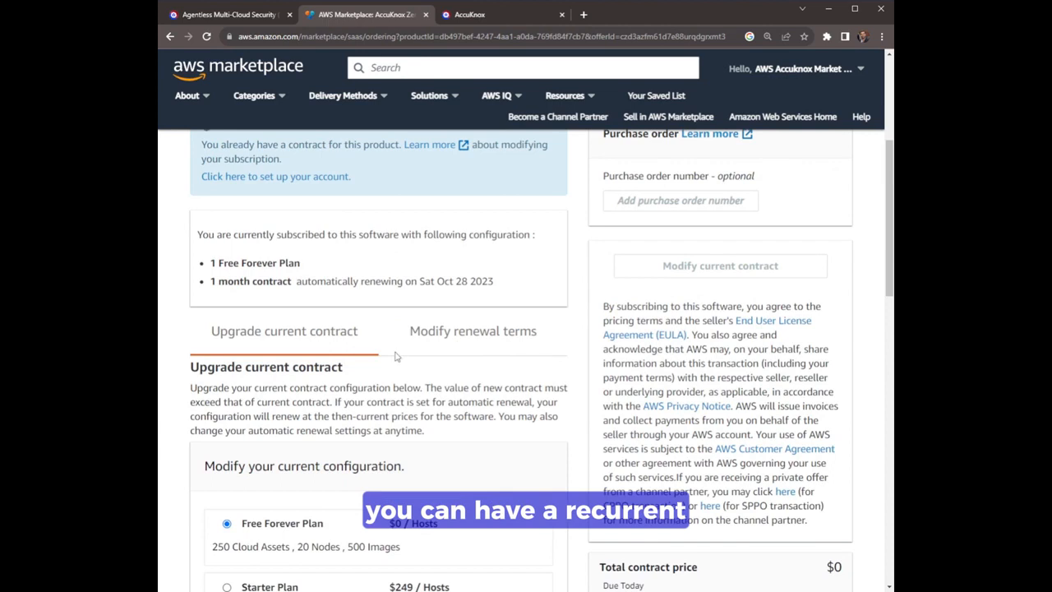
{"action": "mouse_move", "coordinate": [457, 378]}
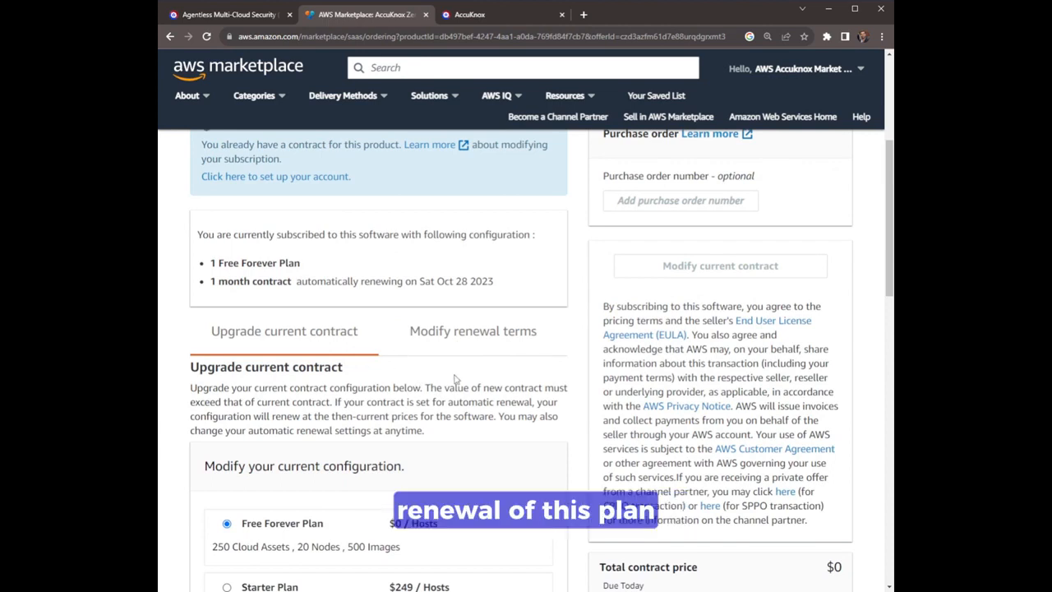
{"action": "scroll", "scroll_direction": "down", "scroll_amount": 3}
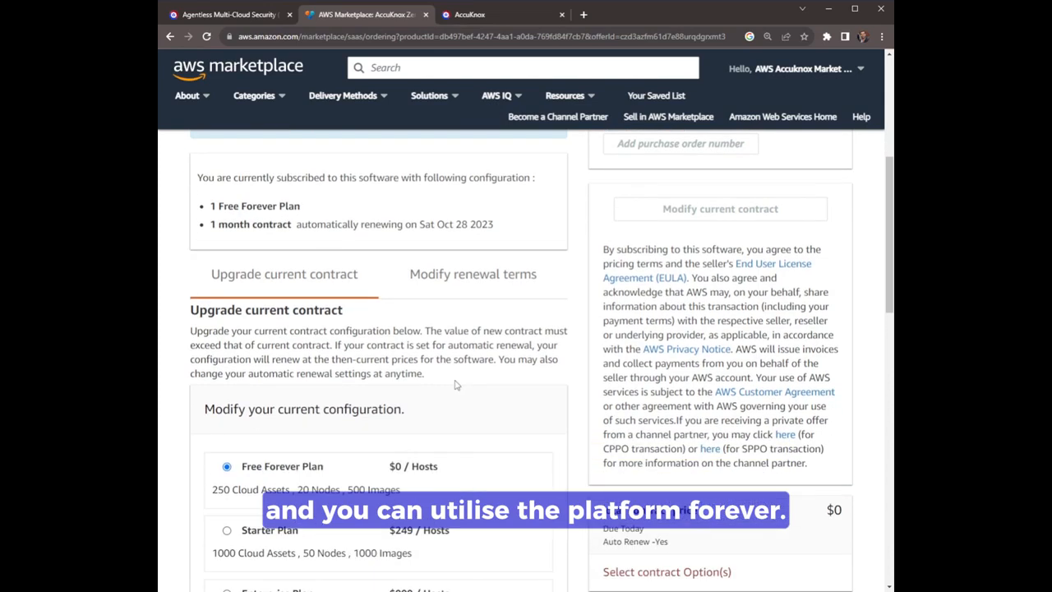
{"action": "scroll", "scroll_direction": "down", "scroll_amount": 3}
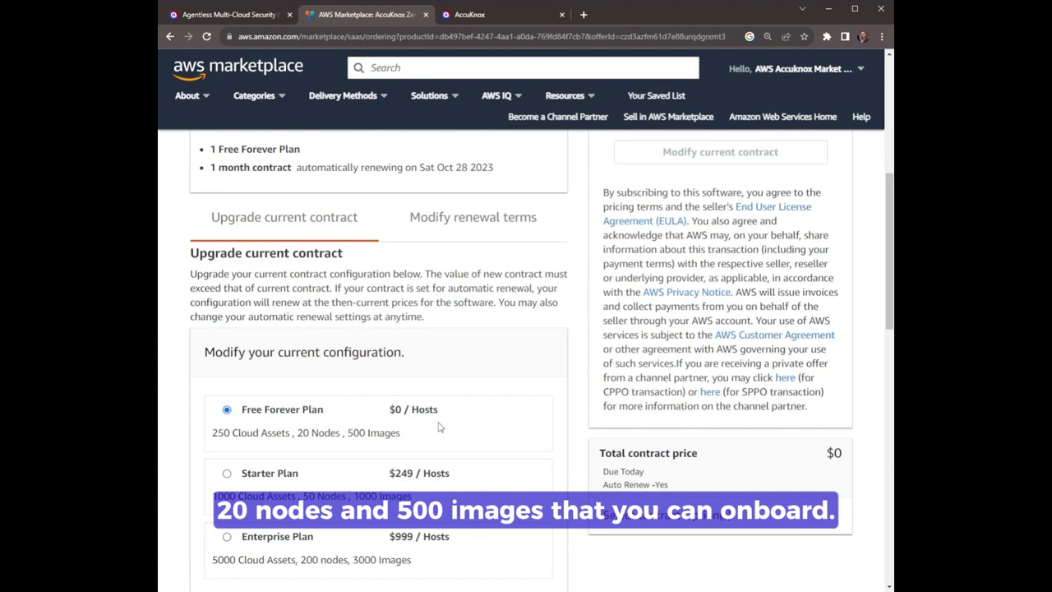
{"action": "scroll", "scroll_direction": "down", "scroll_amount": 3}
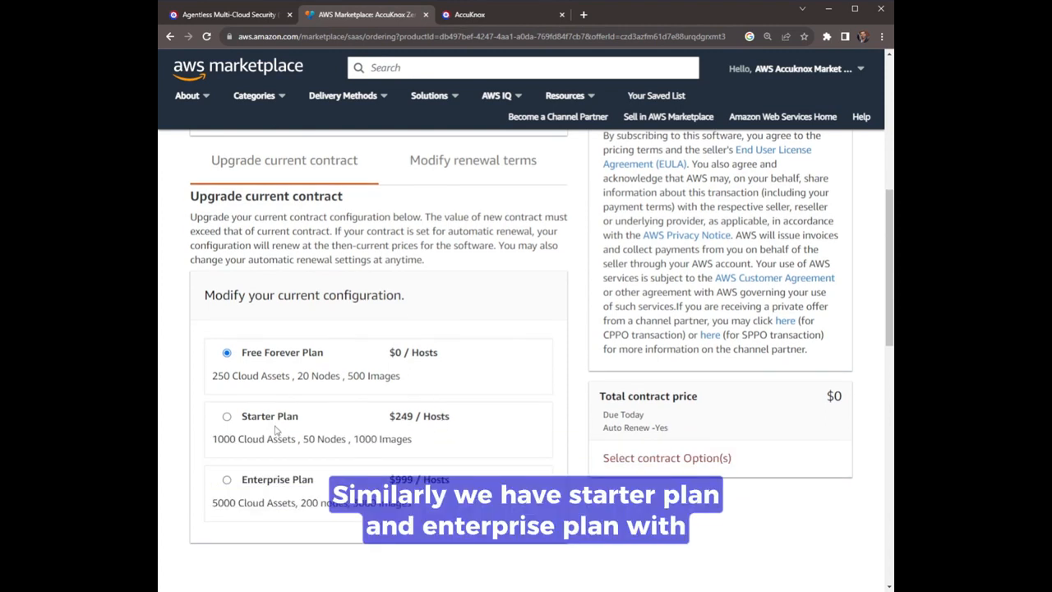
{"action": "mouse_move", "coordinate": [434, 459]}
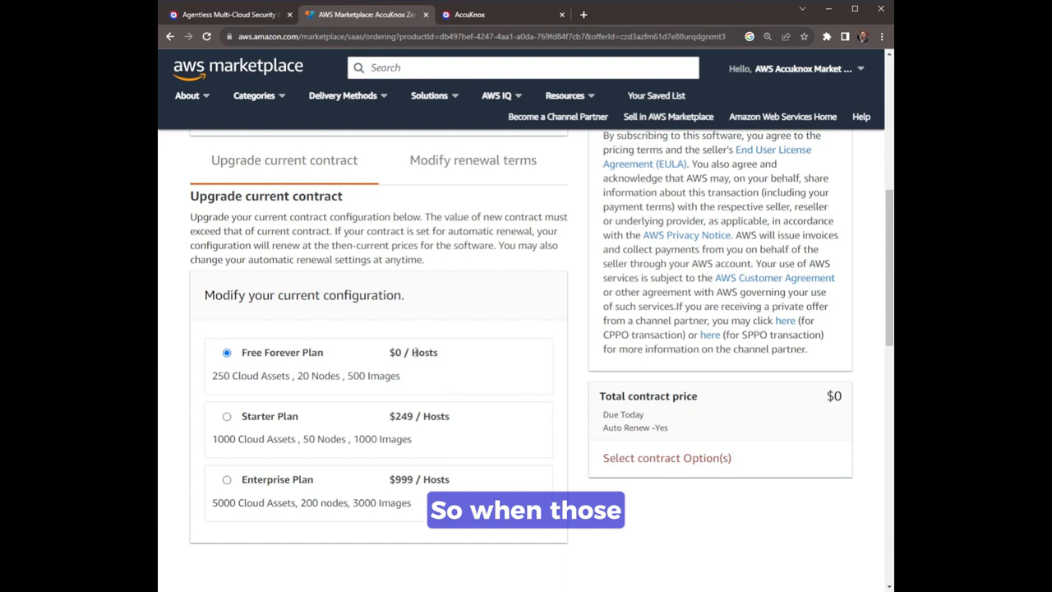
{"action": "scroll", "scroll_direction": "up", "scroll_amount": 3}
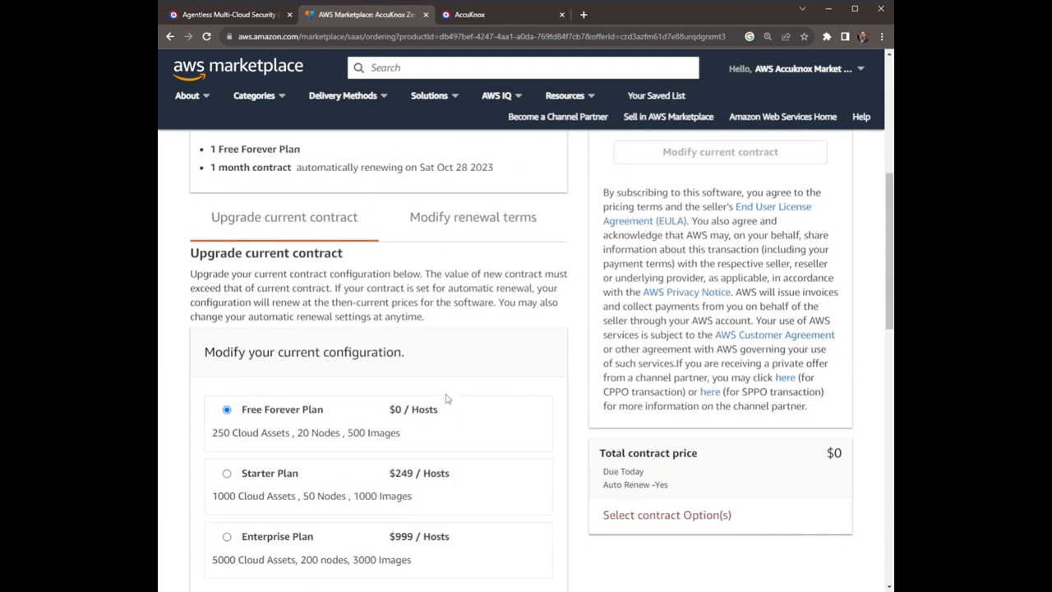
{"action": "scroll", "scroll_direction": "up", "scroll_amount": 3}
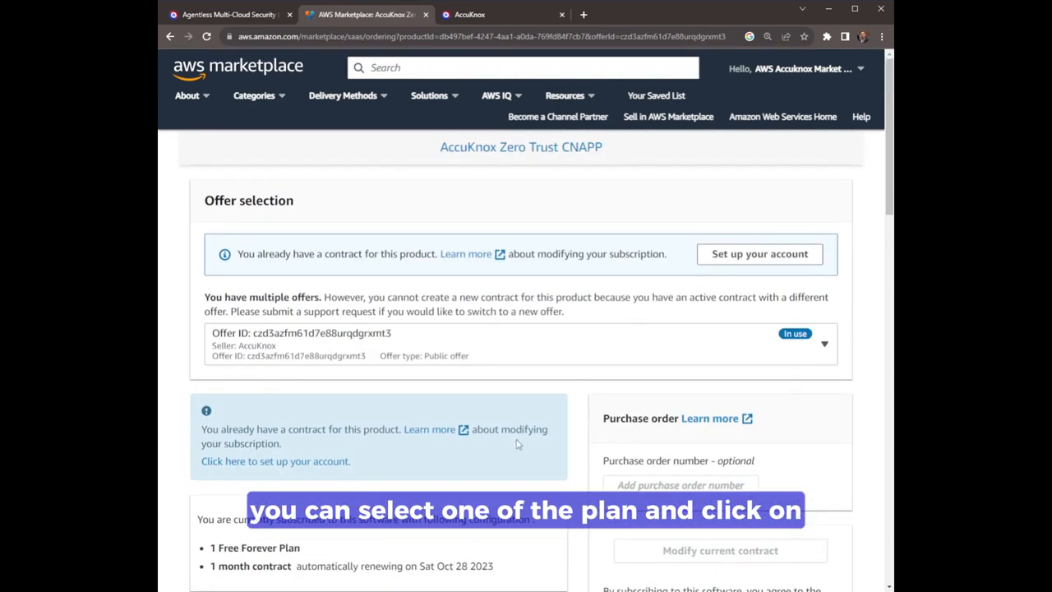
Start AccuKnox account setup from the offer banner, reaching the AccuKnox sign-in page.
{"action": "scroll", "scroll_direction": "down", "scroll_amount": 3}
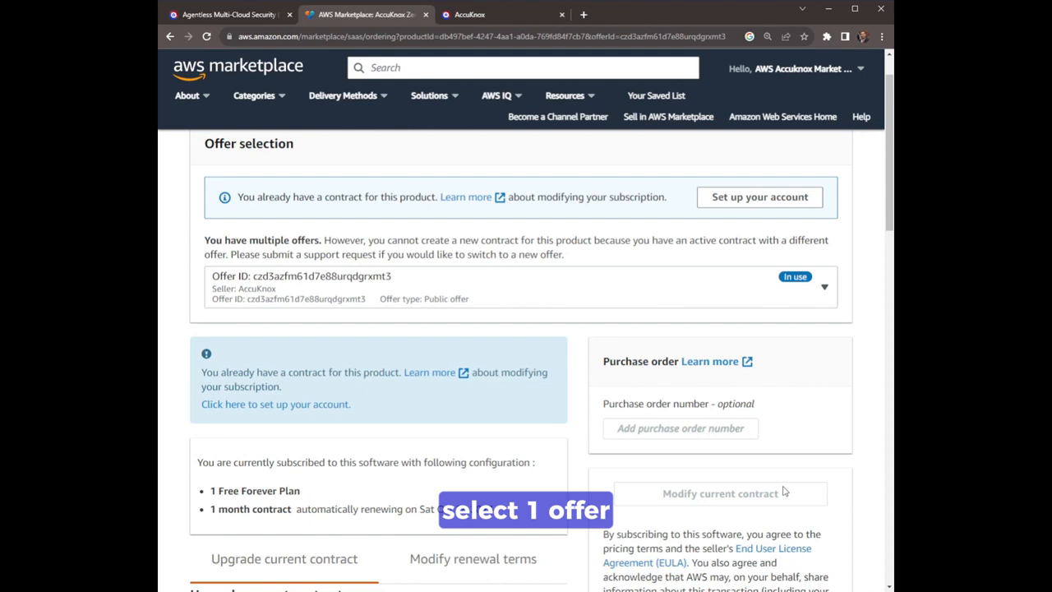
{"action": "mouse_move", "coordinate": [731, 465]}
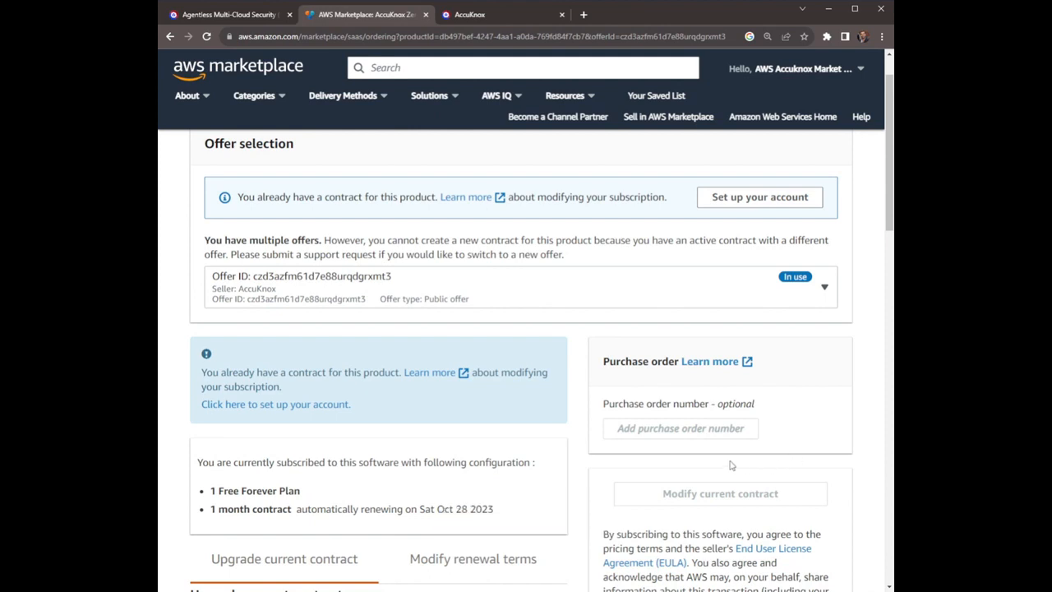
{"action": "mouse_move", "coordinate": [739, 207]}
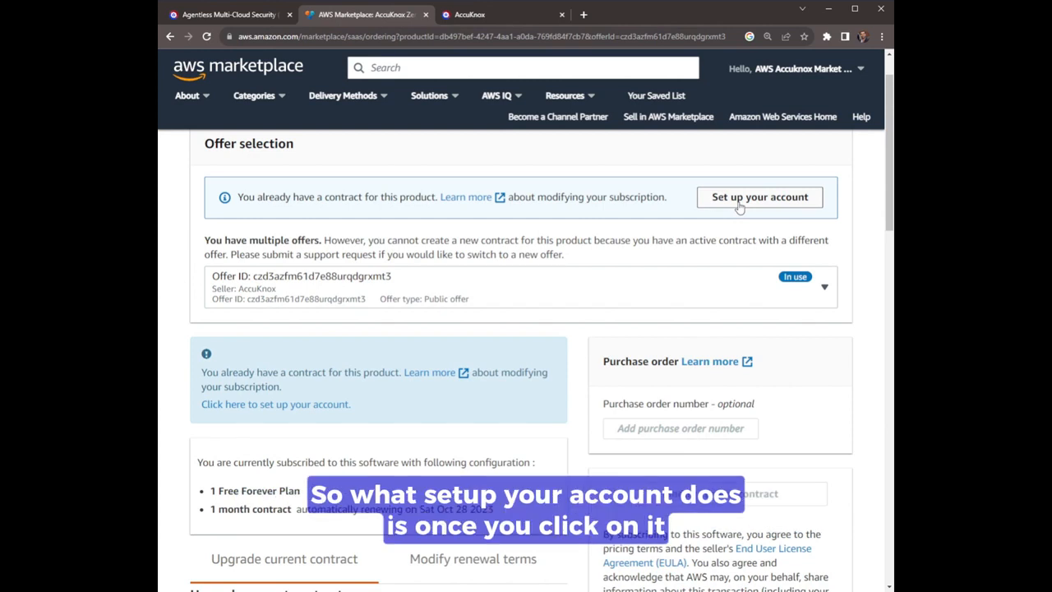
{"action": "left_click", "coordinate": [759, 197]}
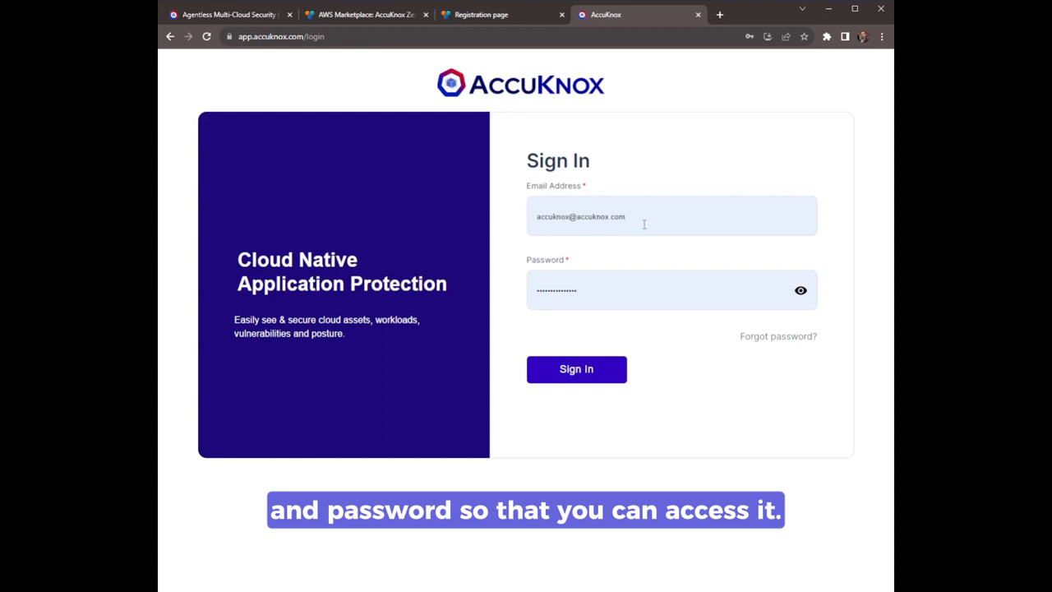
Sign in to AccuKnox CNAPP, tour the dashboard and Inventory, then view the Getting Started guide.
{"action": "left_click", "coordinate": [575, 368]}
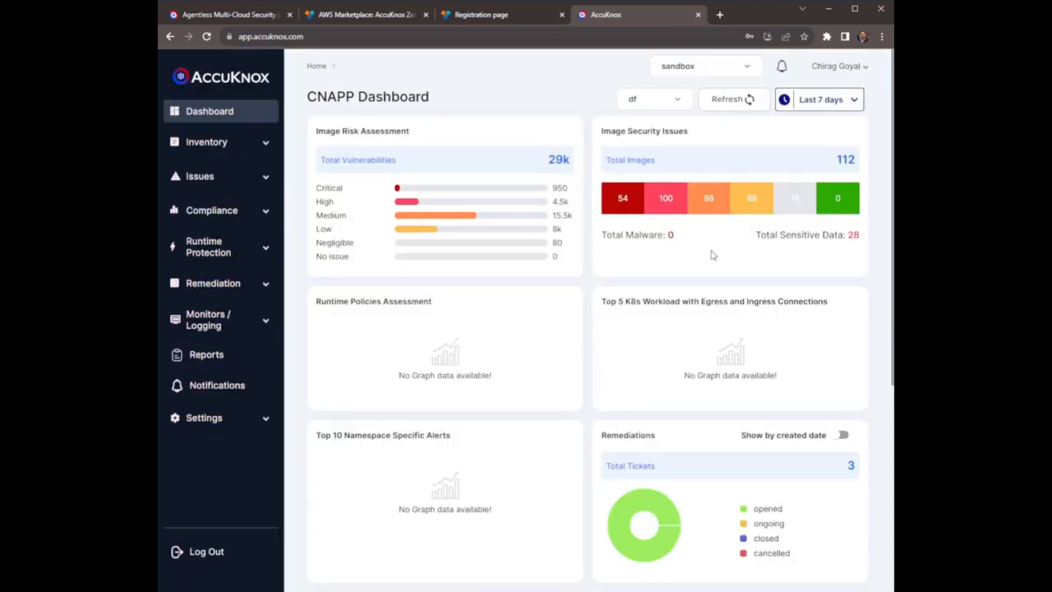
{"action": "mouse_move", "coordinate": [395, 228]}
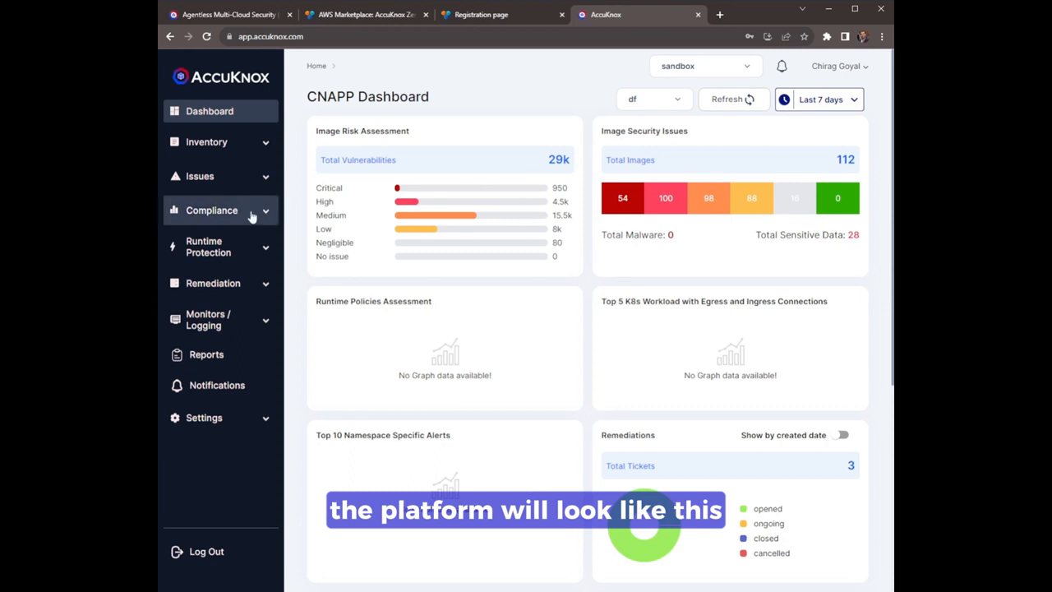
{"action": "left_click", "coordinate": [207, 141]}
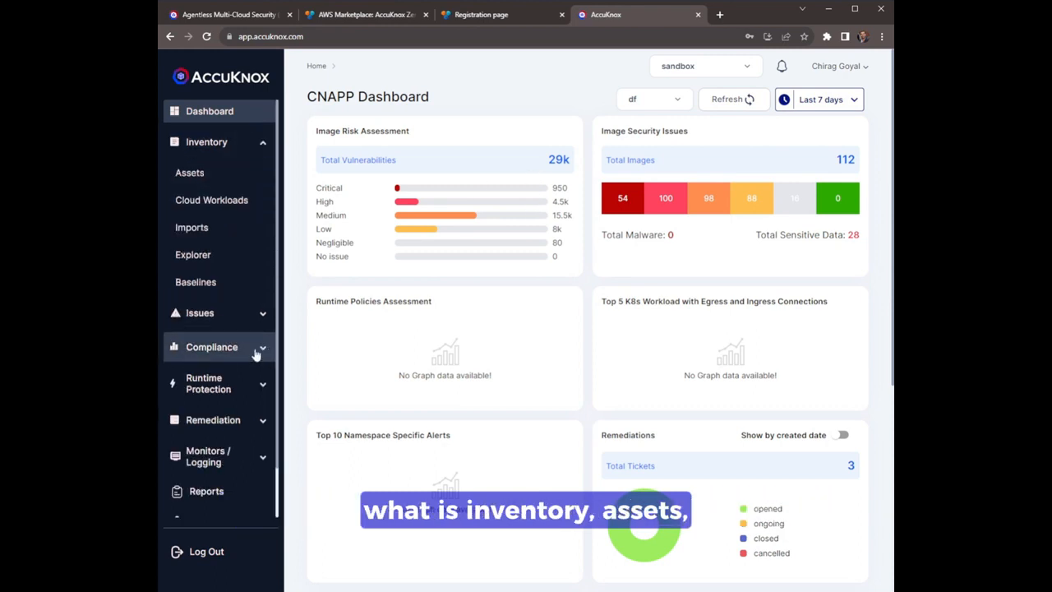
{"action": "scroll", "scroll_direction": "down", "scroll_amount": 3}
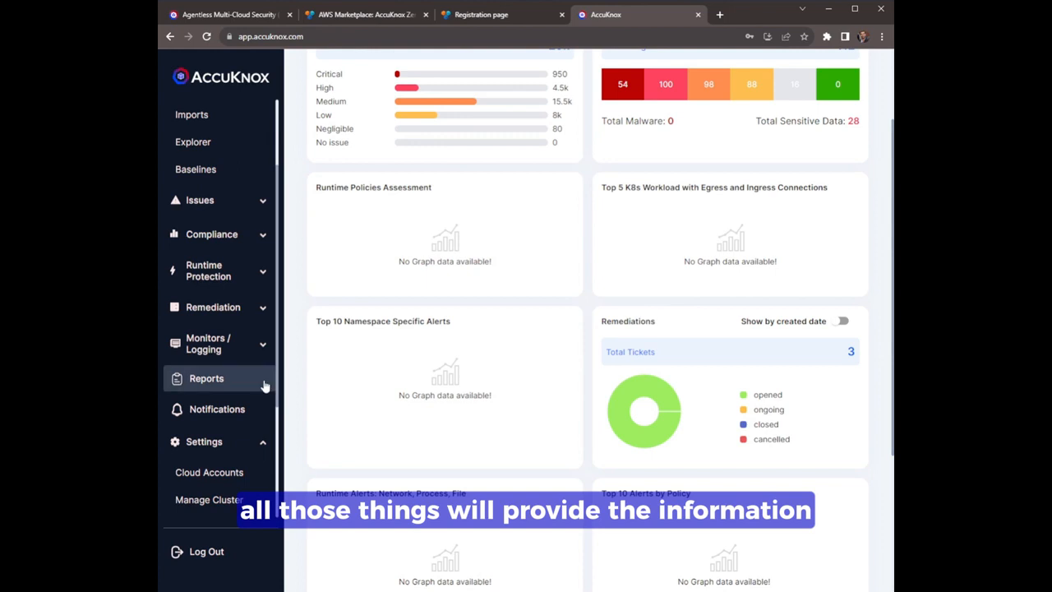
{"action": "mouse_move", "coordinate": [353, 379]}
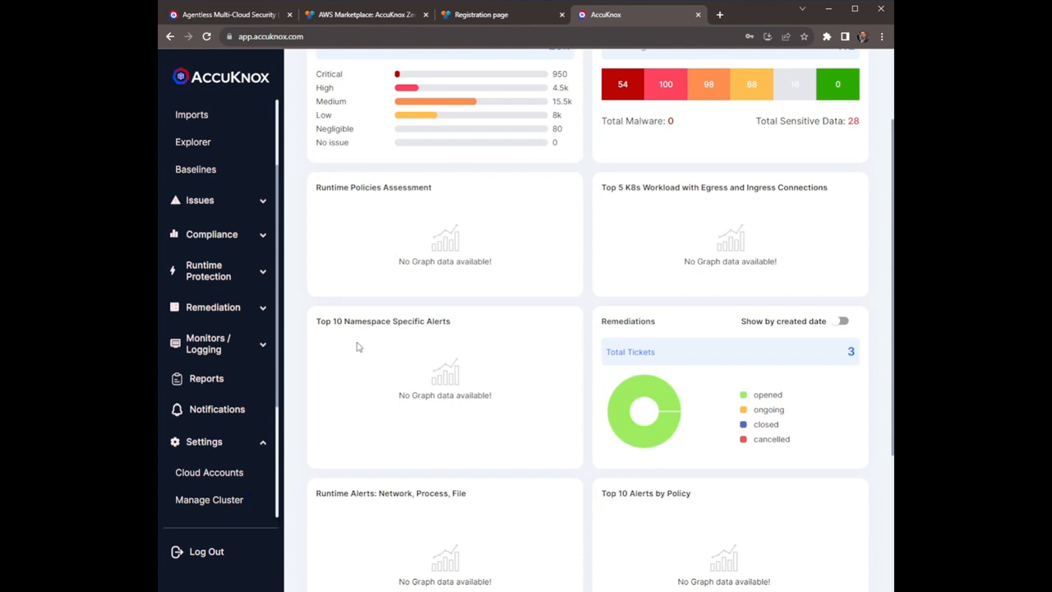
{"action": "mouse_move", "coordinate": [802, 376]}
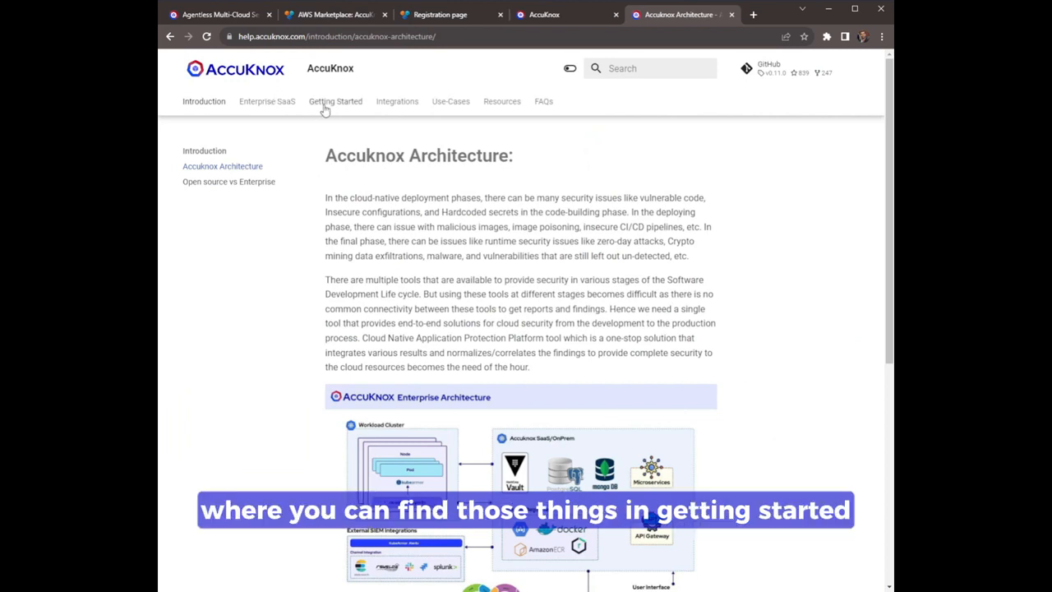
{"action": "left_click", "coordinate": [335, 102]}
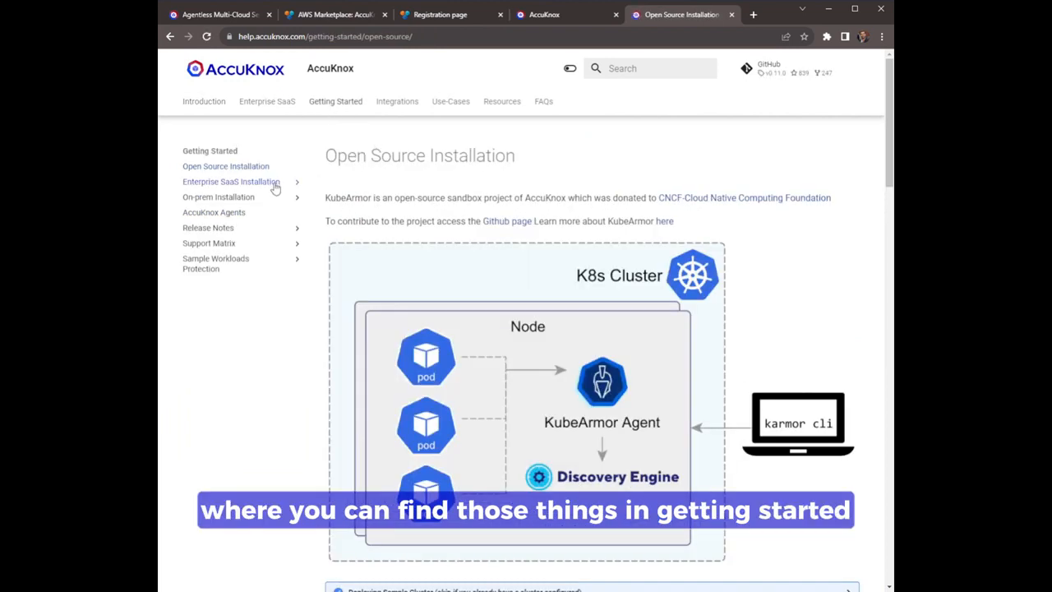
{"action": "mouse_move", "coordinate": [286, 200]}
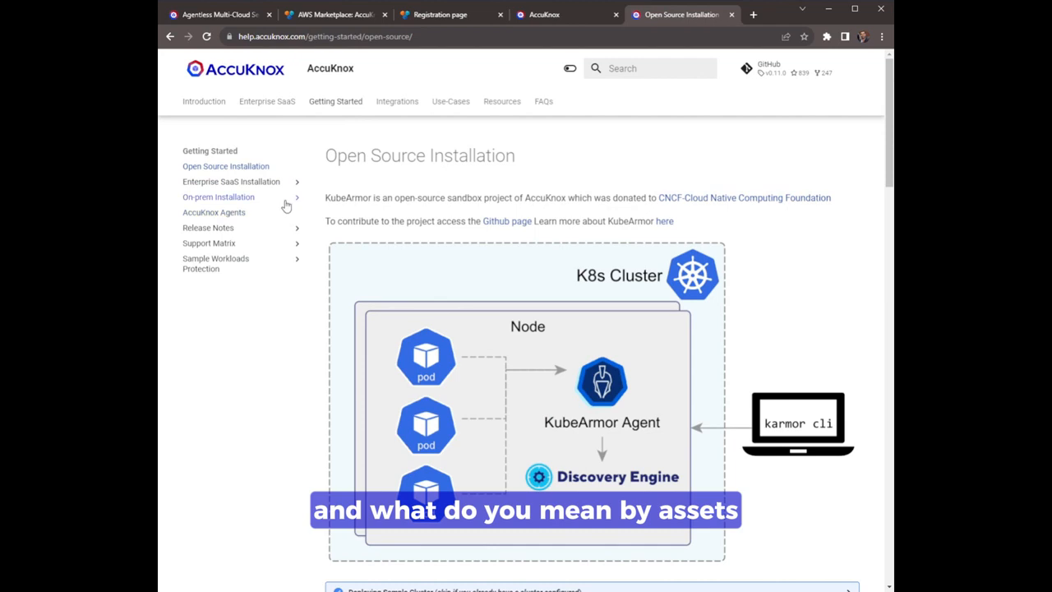